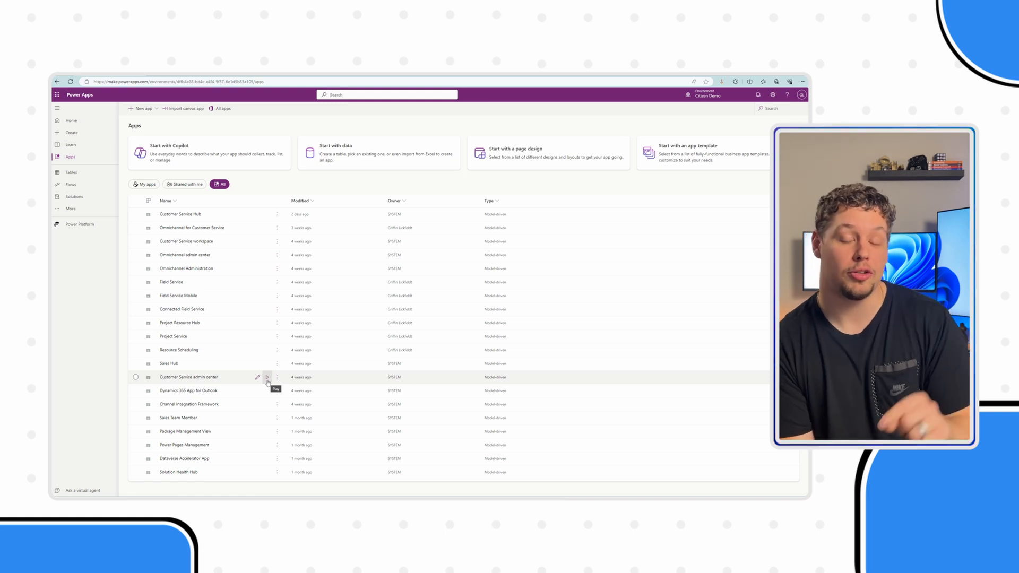
# Step: Launch the Customer Service admin center app from the Power Apps apps list
pyautogui.click(267, 382)
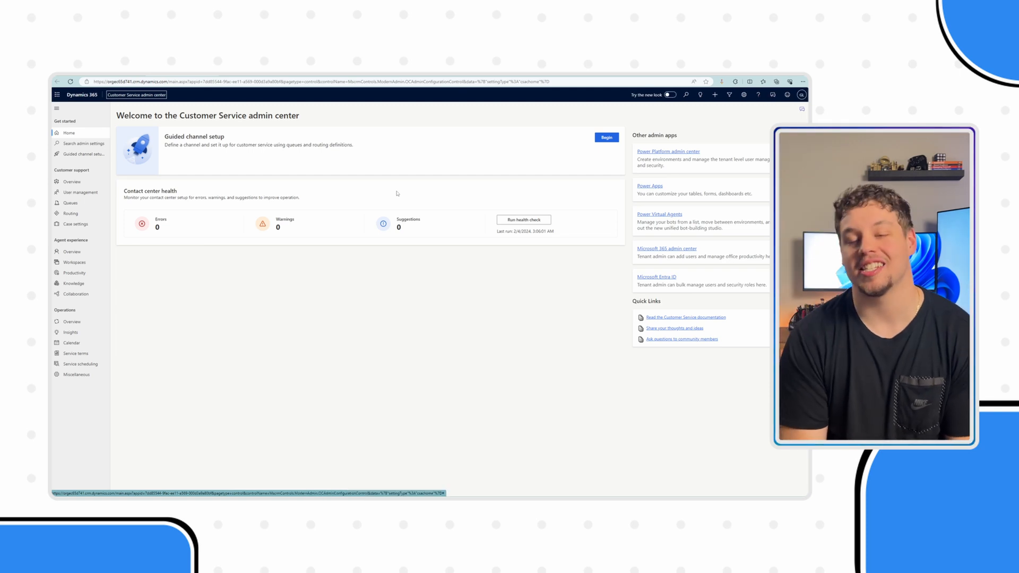
pyautogui.moveTo(370, 198)
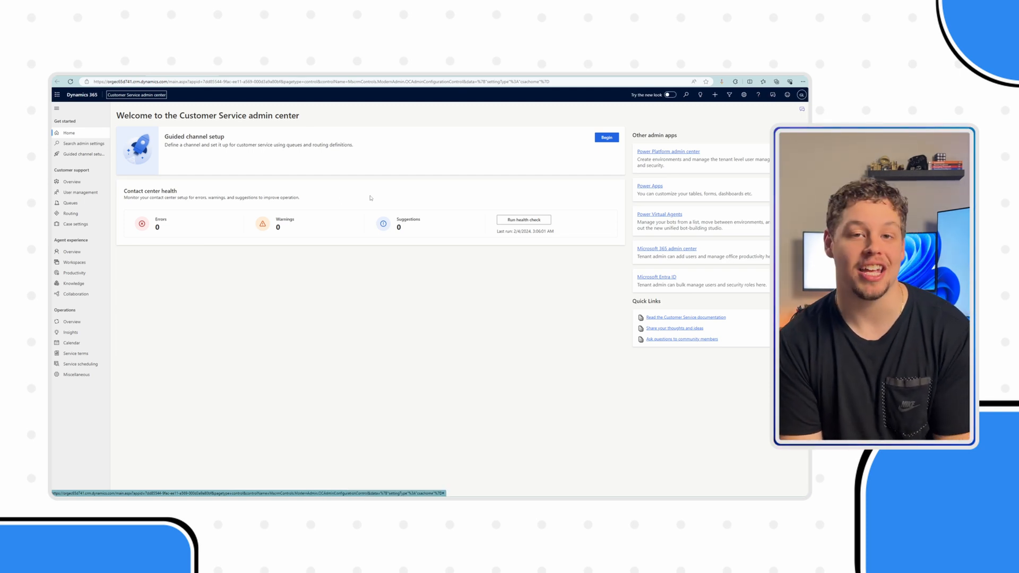
pyautogui.moveTo(72, 253)
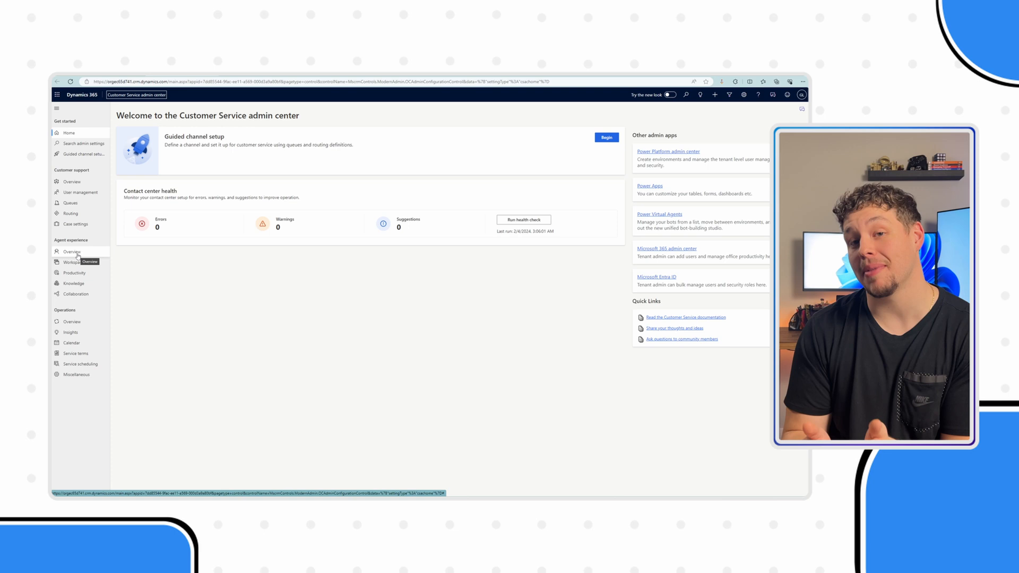
# Step: Go to the Productivity settings page via the Agent experience overview
pyautogui.click(71, 252)
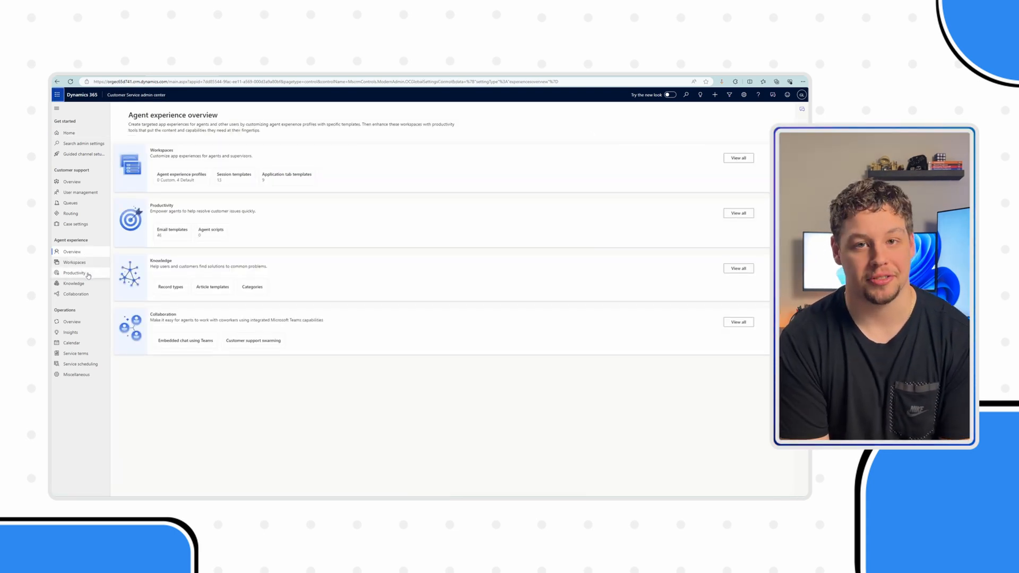
pyautogui.click(75, 273)
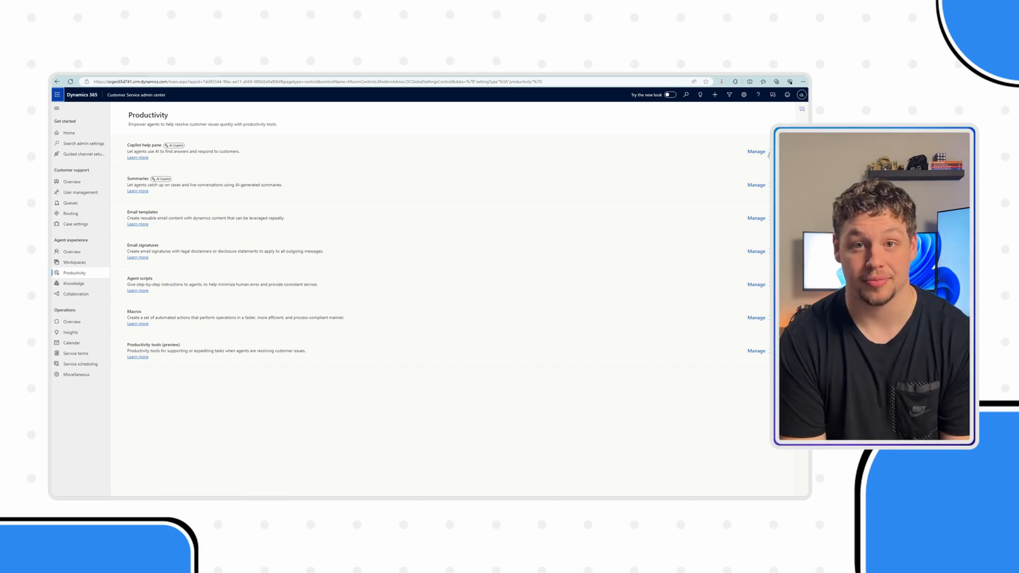
# Step: Agree to the AI terms and opt in to the Copilot help pane
pyautogui.click(754, 151)
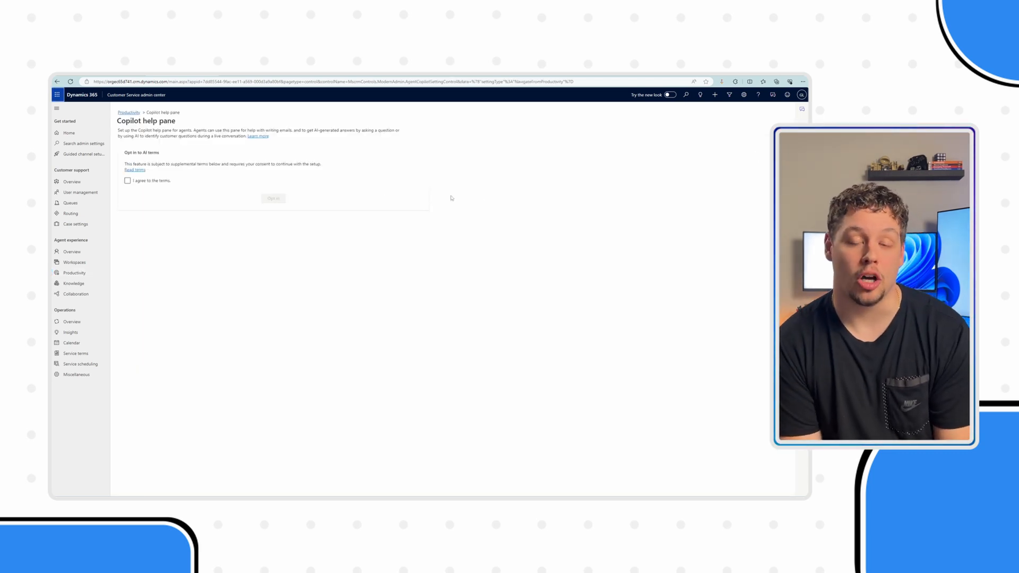
pyautogui.click(127, 180)
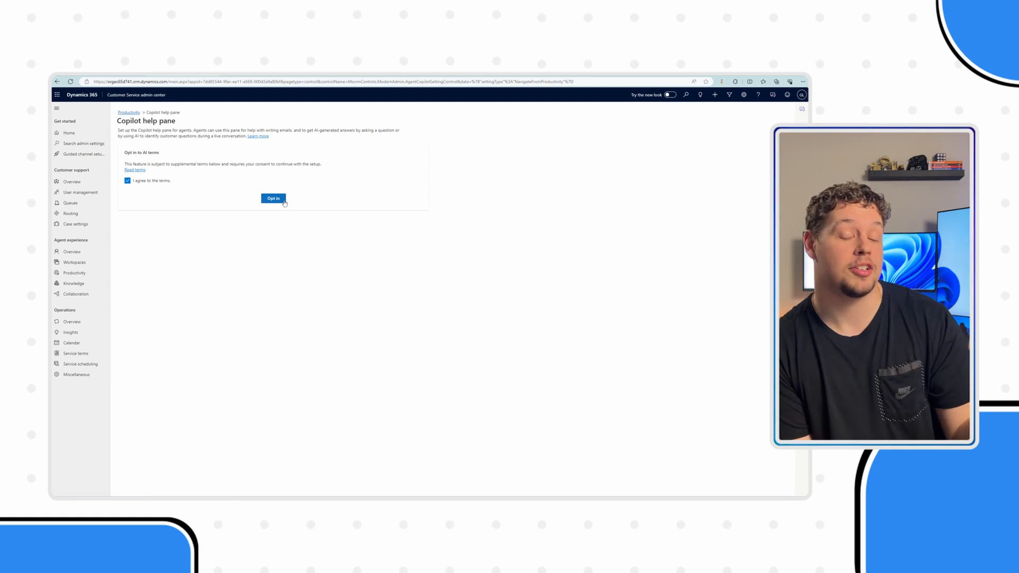
pyautogui.click(273, 199)
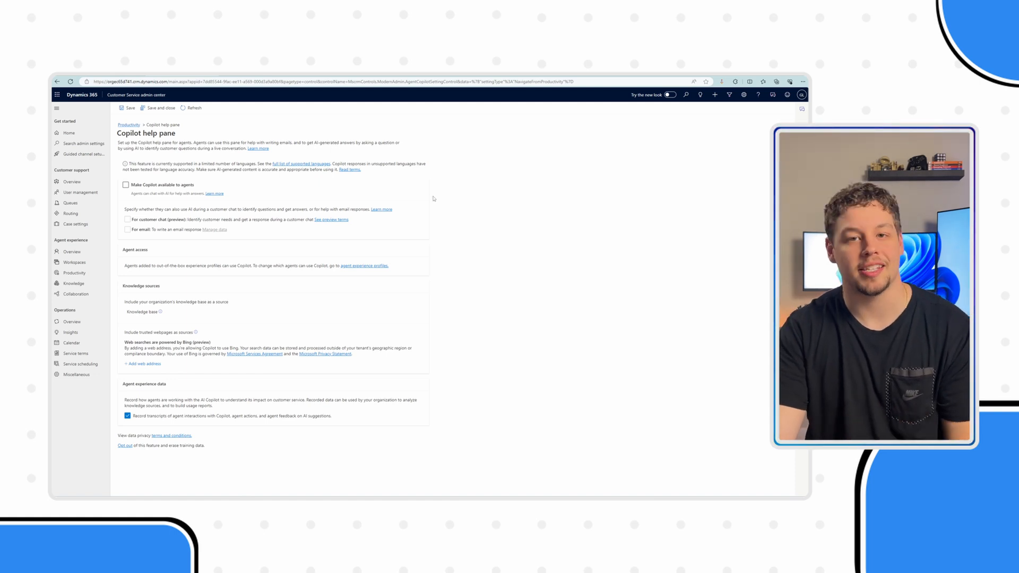
# Step: Enable 'Make Copilot available to agents' for customer chat (preview) and for email
pyautogui.click(126, 185)
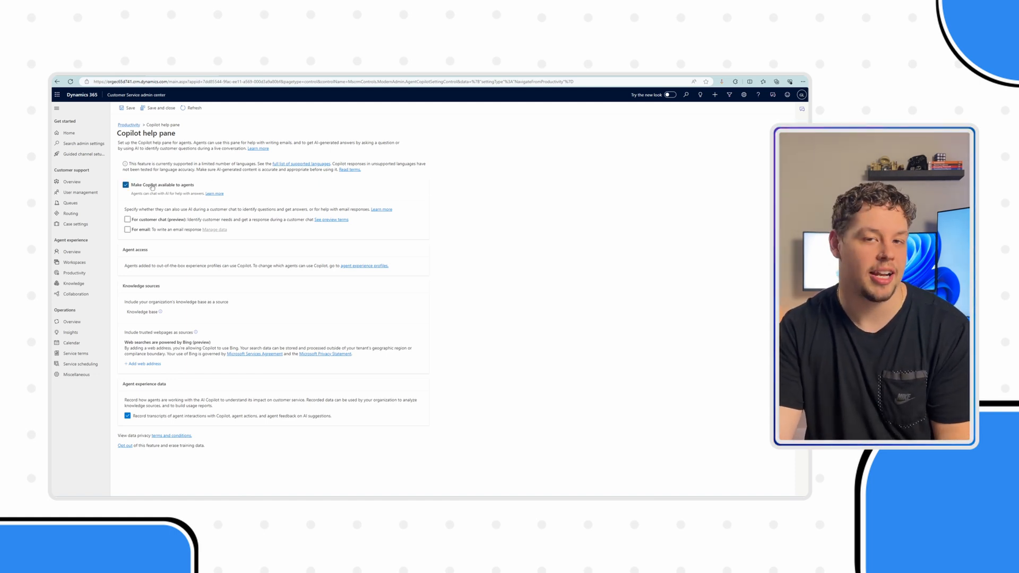
pyautogui.click(127, 219)
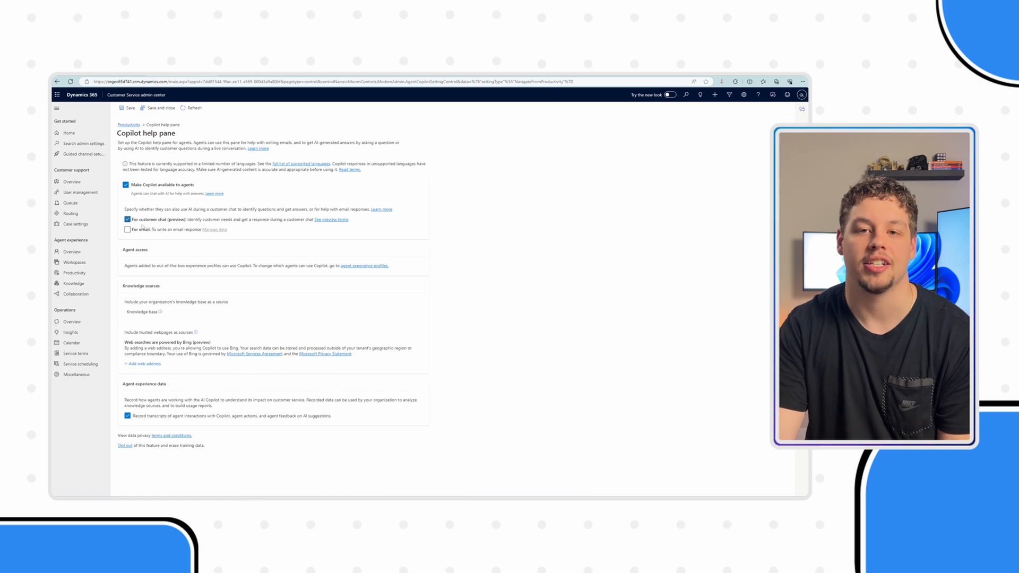
pyautogui.click(127, 229)
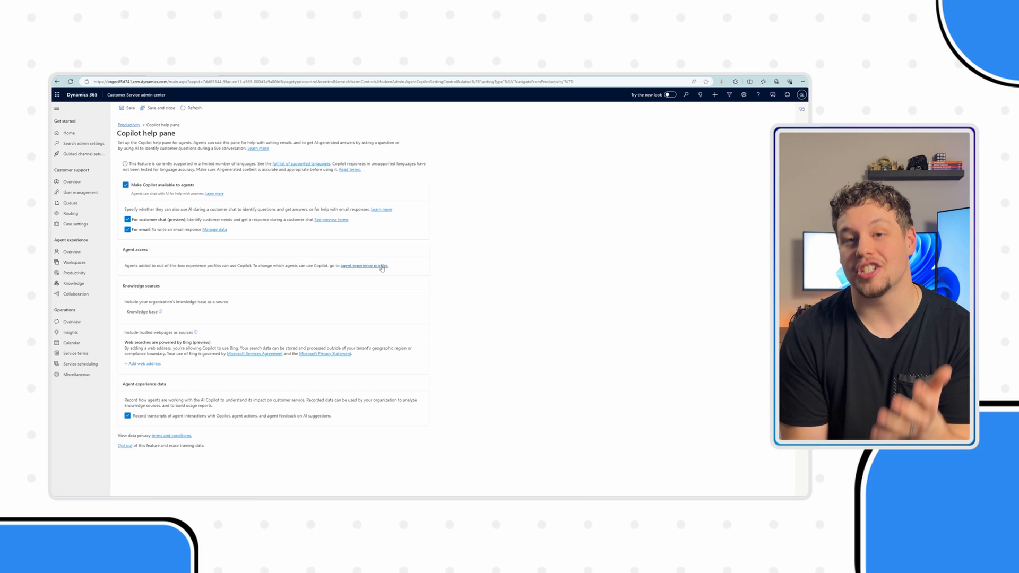
# Step: Start a new profile from the Agent experience profiles list
pyautogui.click(364, 265)
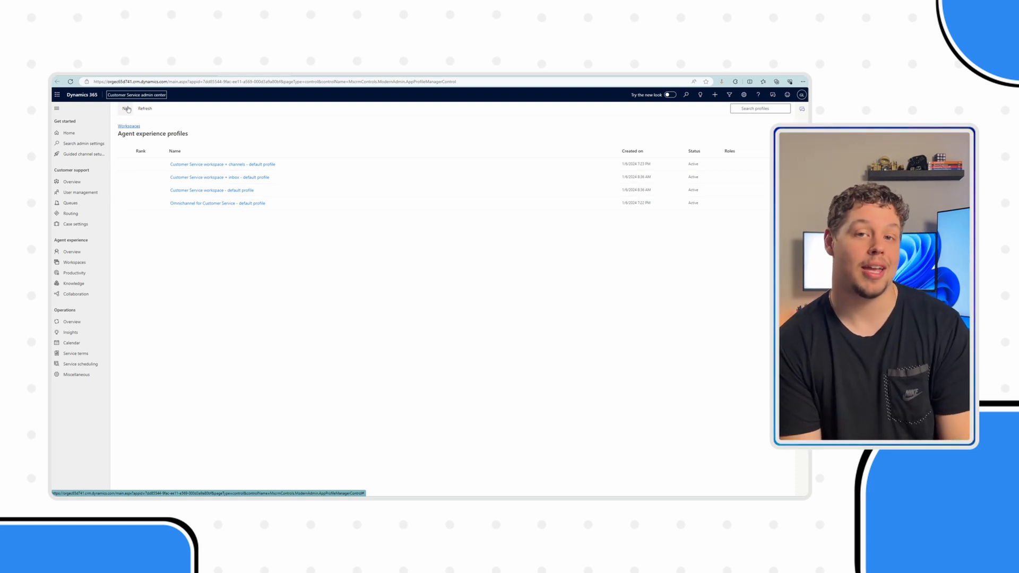
pyautogui.click(130, 108)
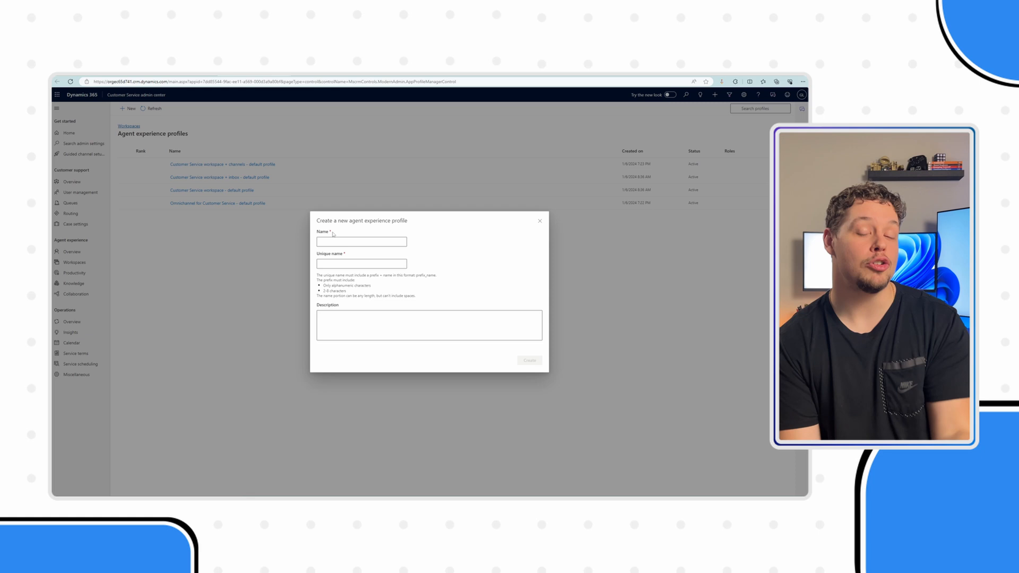
# Step: Create the agent experience profile 'citizendeveloper' (Citizen Developer)
pyautogui.click(361, 241)
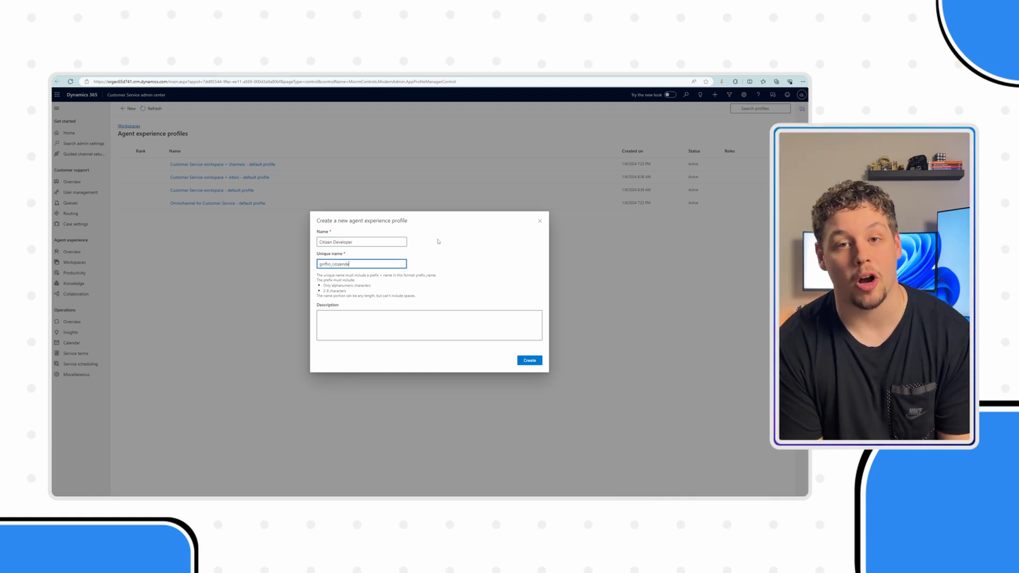
pyautogui.write('citizendeveloper')
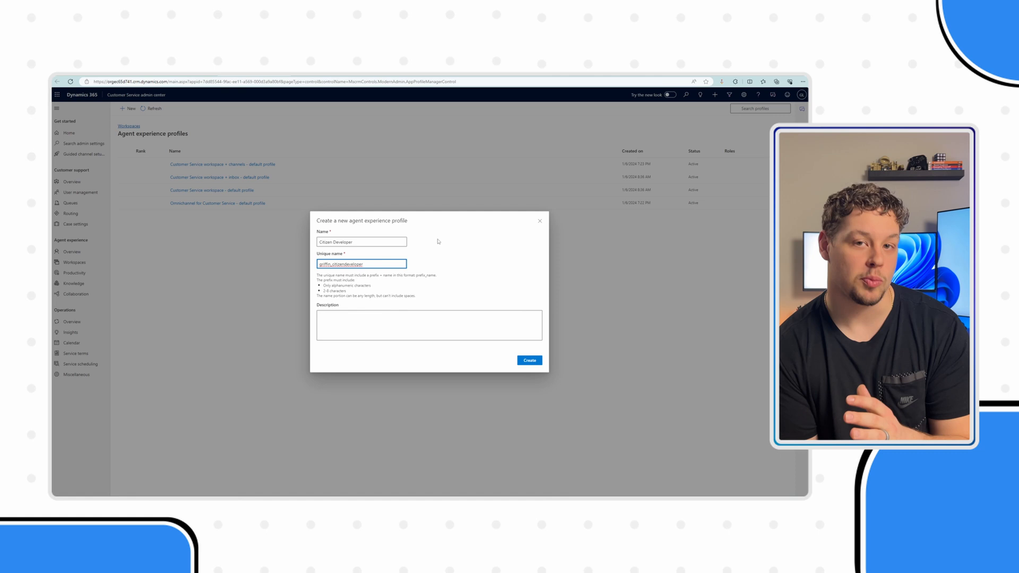
pyautogui.click(528, 360)
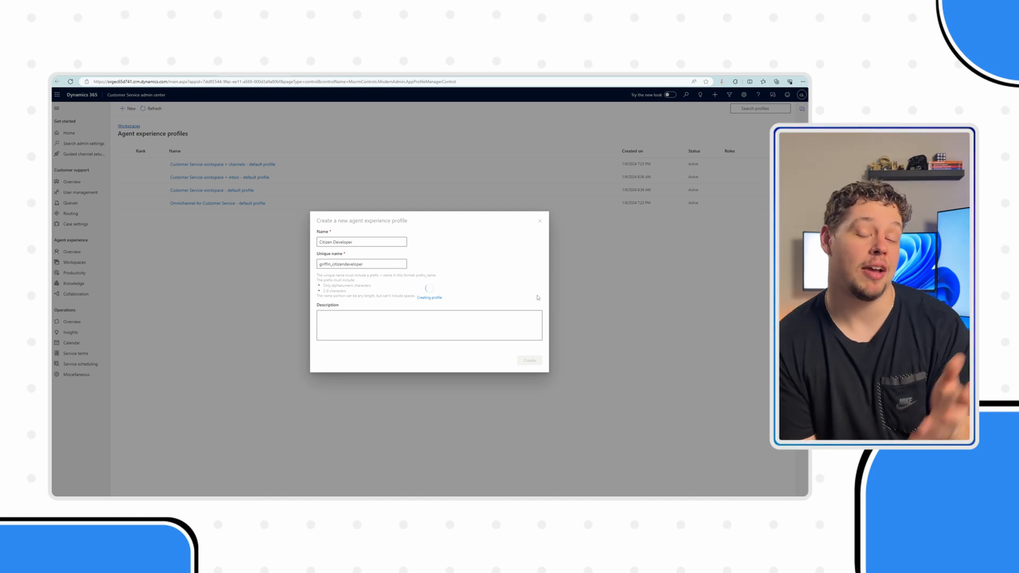
pyautogui.click(529, 361)
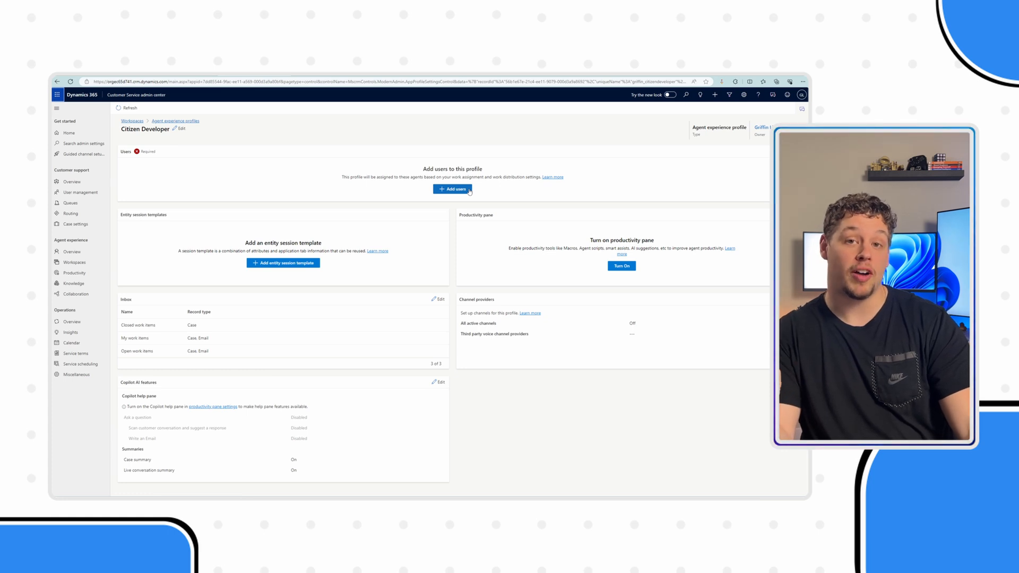
# Step: Add users William James and James Williams to the Citizen Developer profile
pyautogui.click(452, 189)
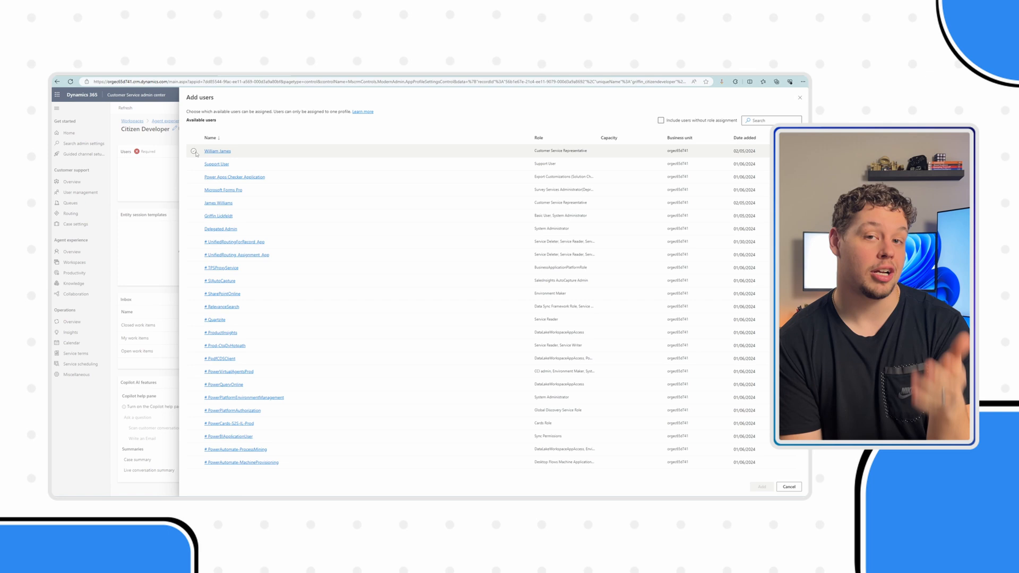
pyautogui.click(216, 151)
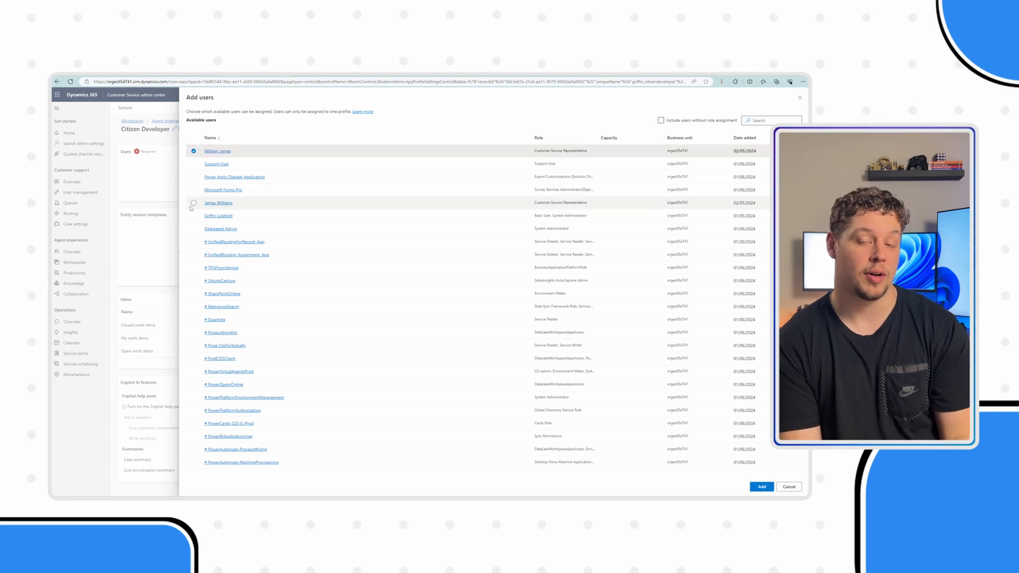
pyautogui.click(193, 203)
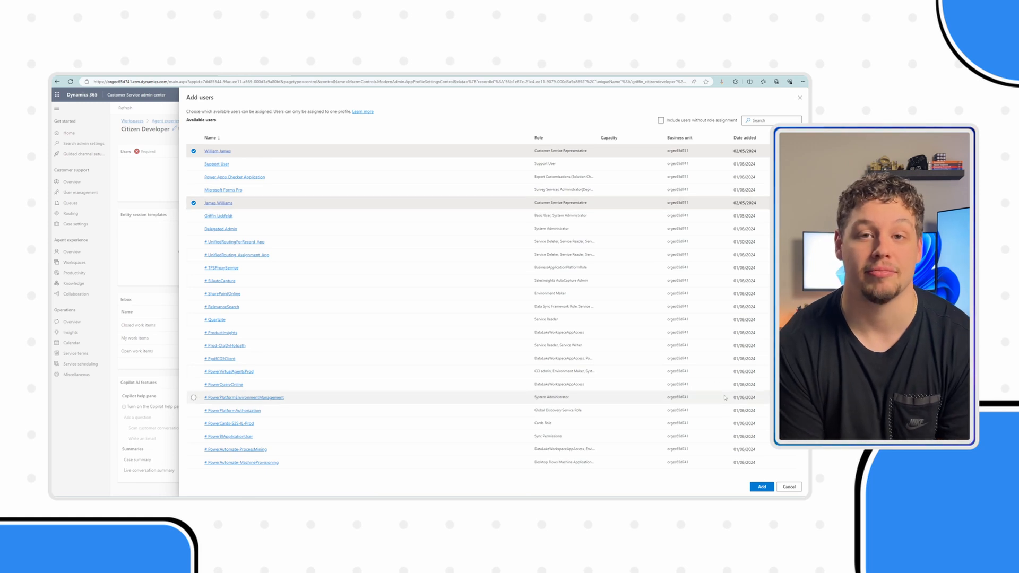
pyautogui.click(761, 486)
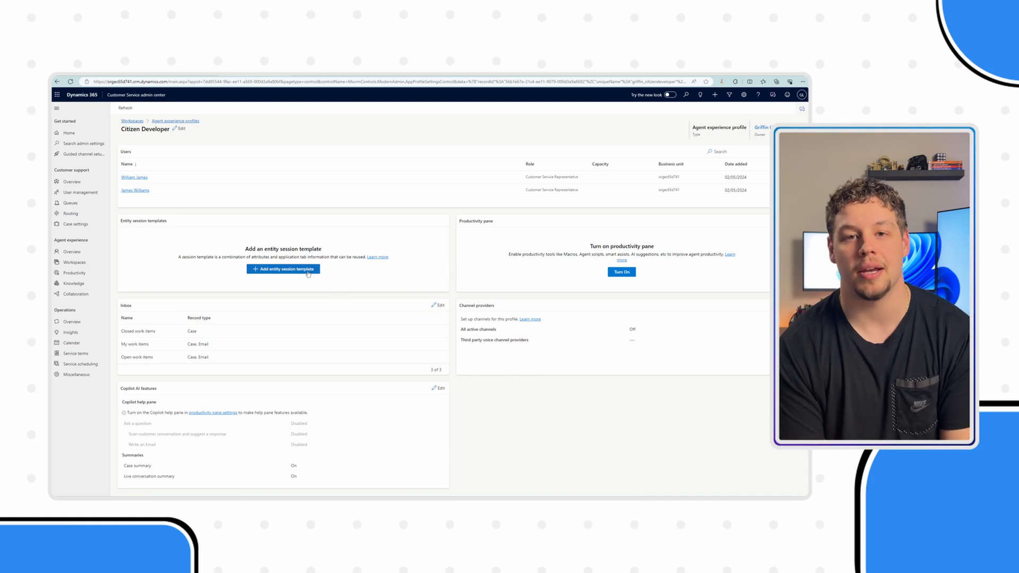
# Step: Add 'Case entity session - default template' for the Case entity to the profile
pyautogui.click(283, 269)
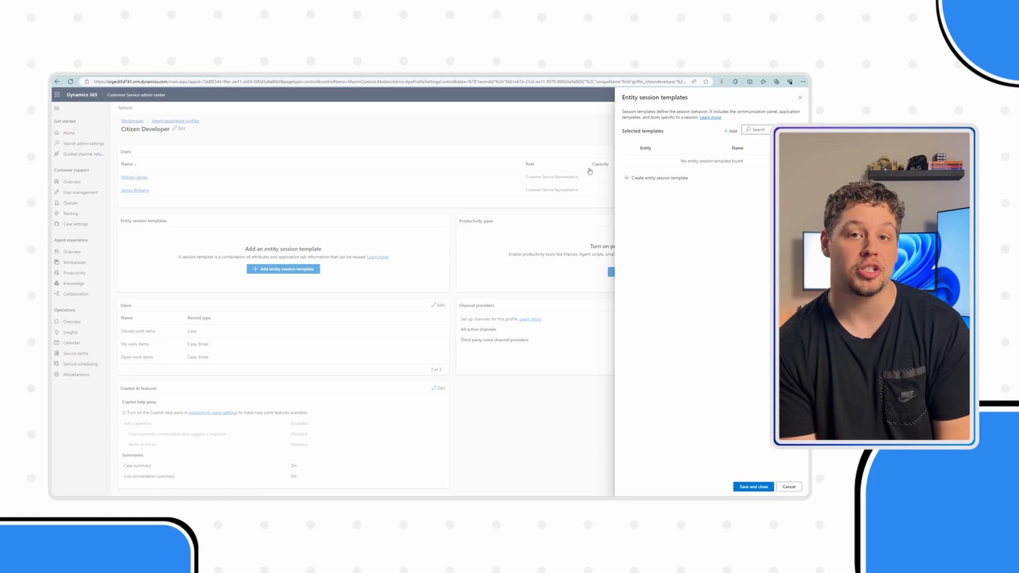
pyautogui.moveTo(705, 130)
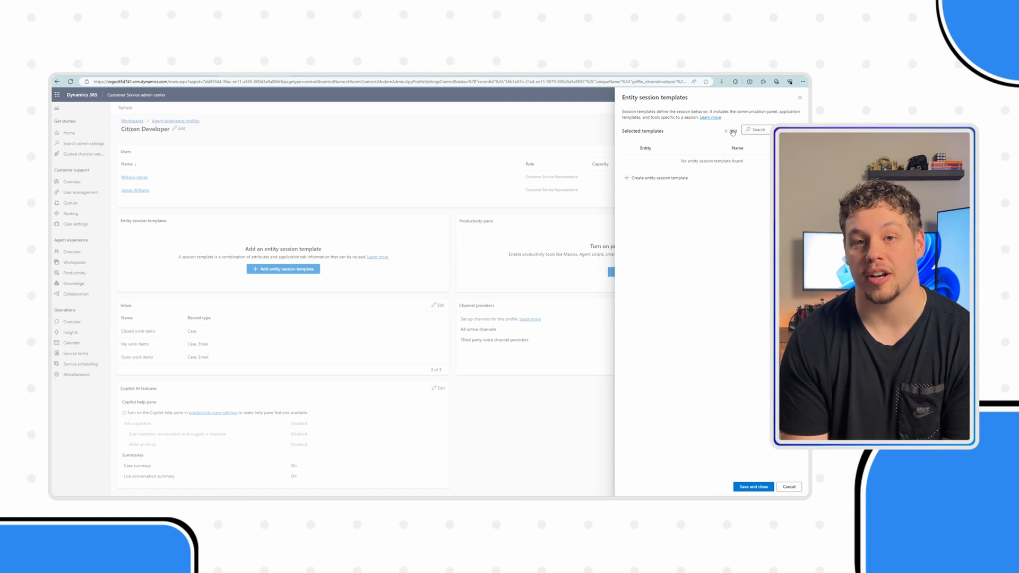
pyautogui.click(728, 131)
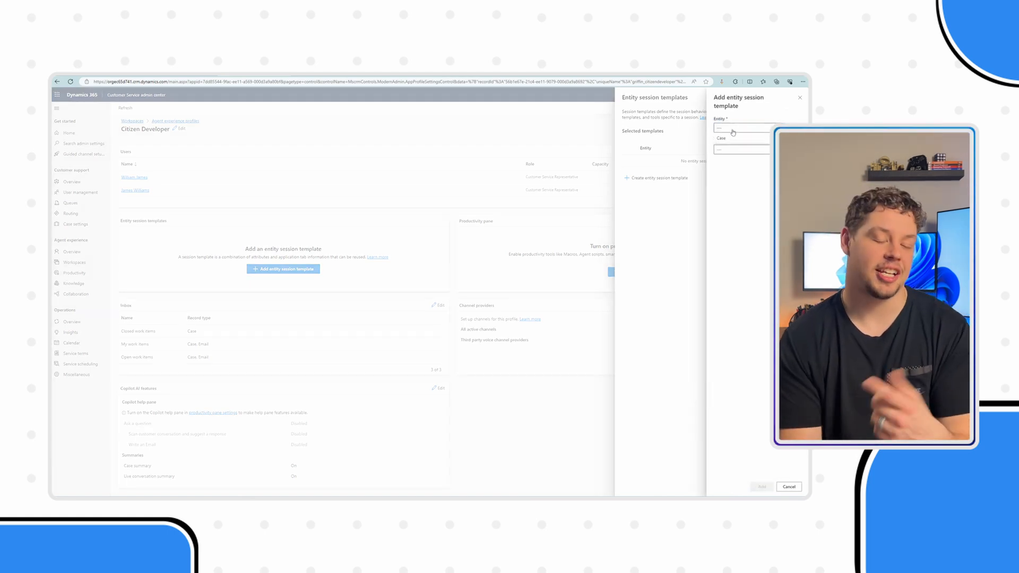
pyautogui.click(741, 127)
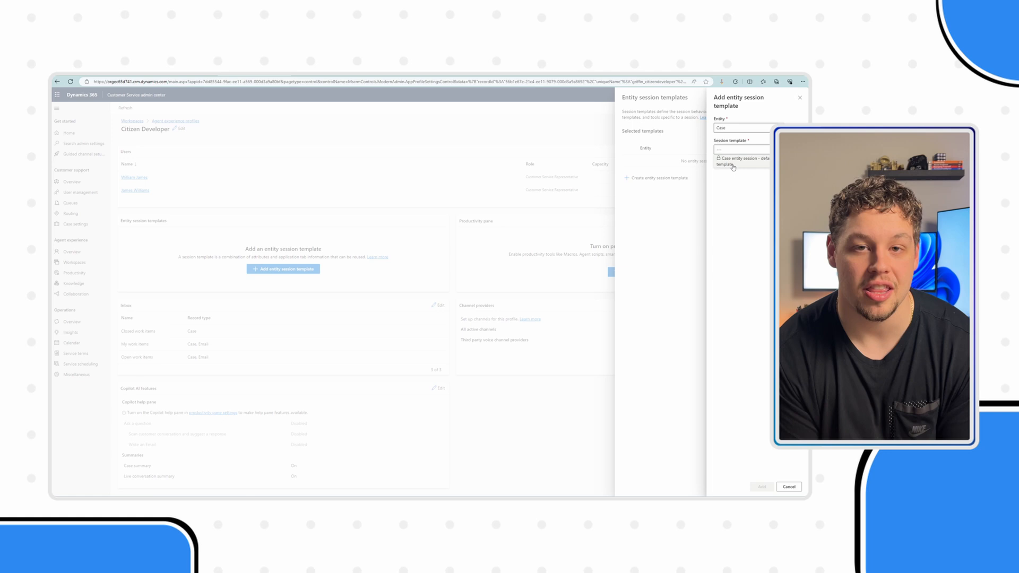
pyautogui.click(741, 162)
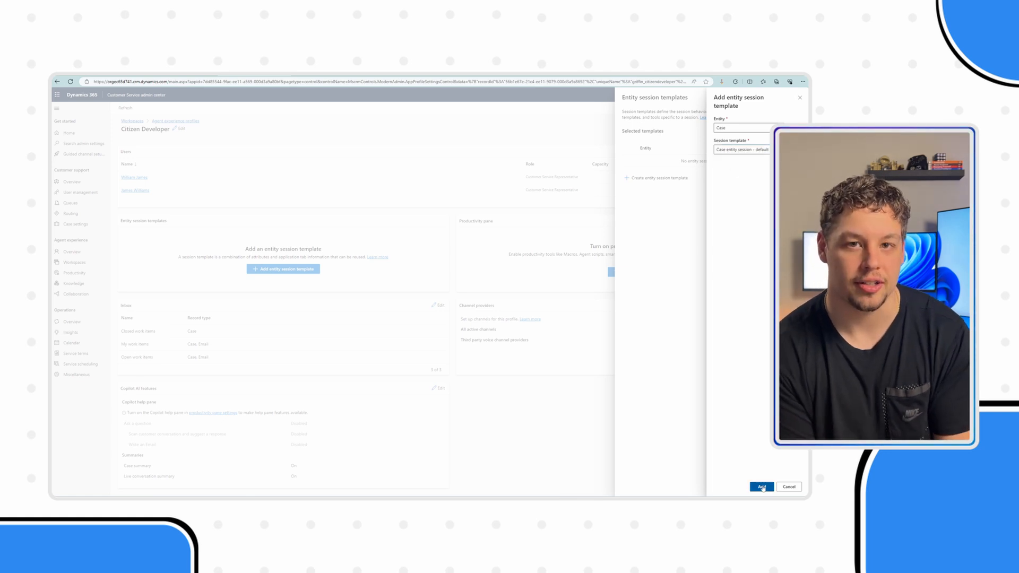
pyautogui.click(761, 486)
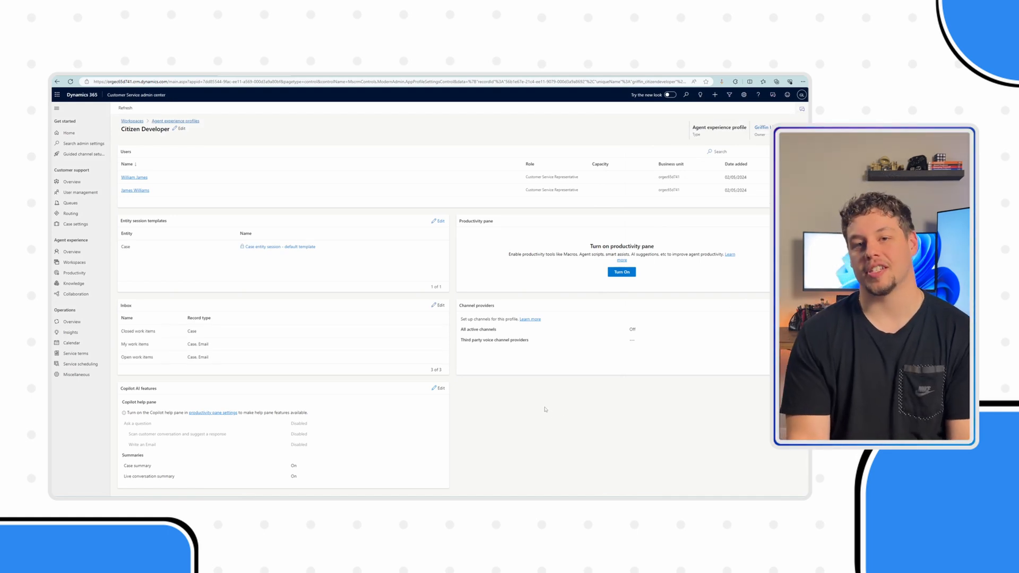
pyautogui.moveTo(506, 393)
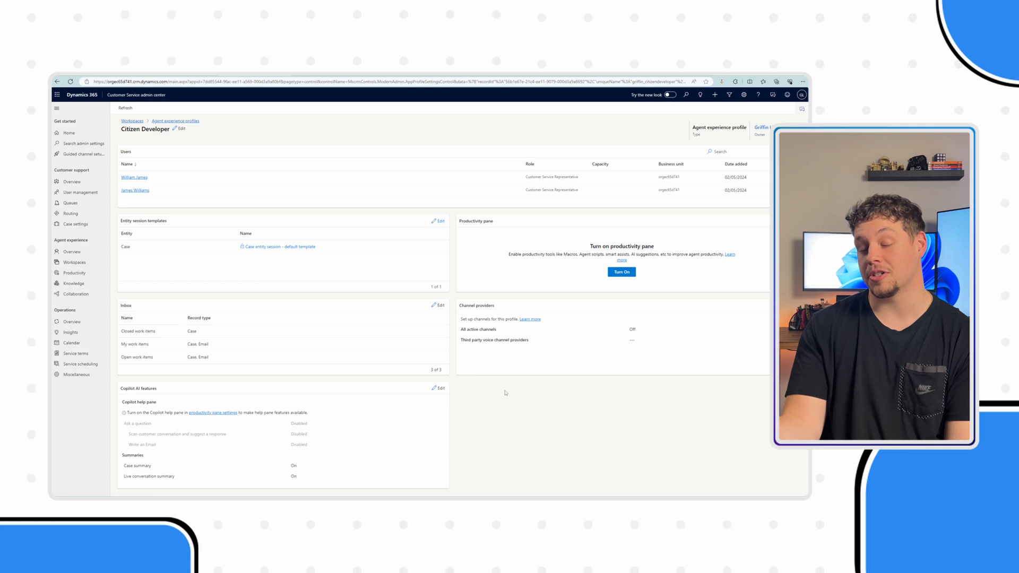
pyautogui.moveTo(471, 384)
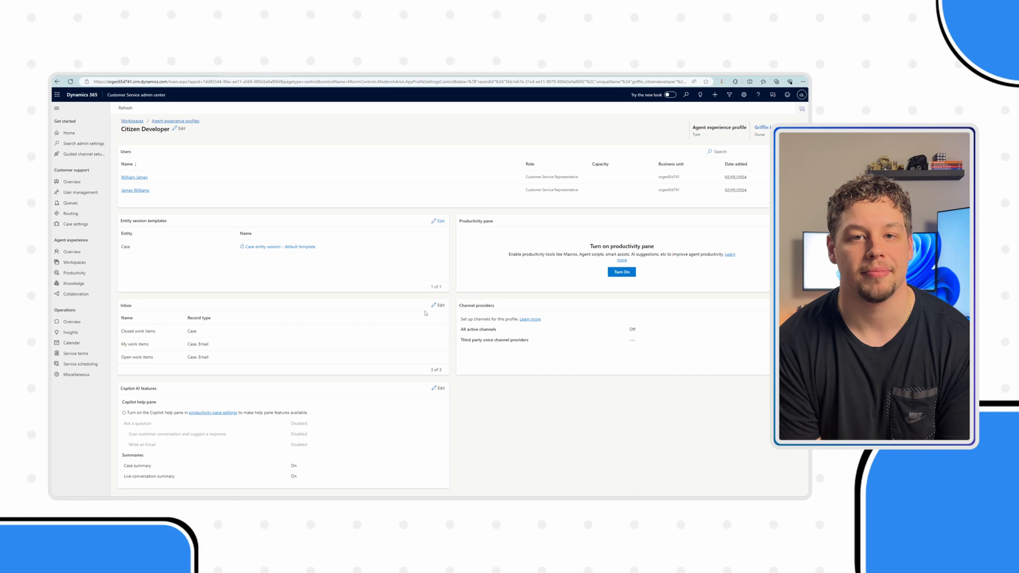
pyautogui.click(438, 306)
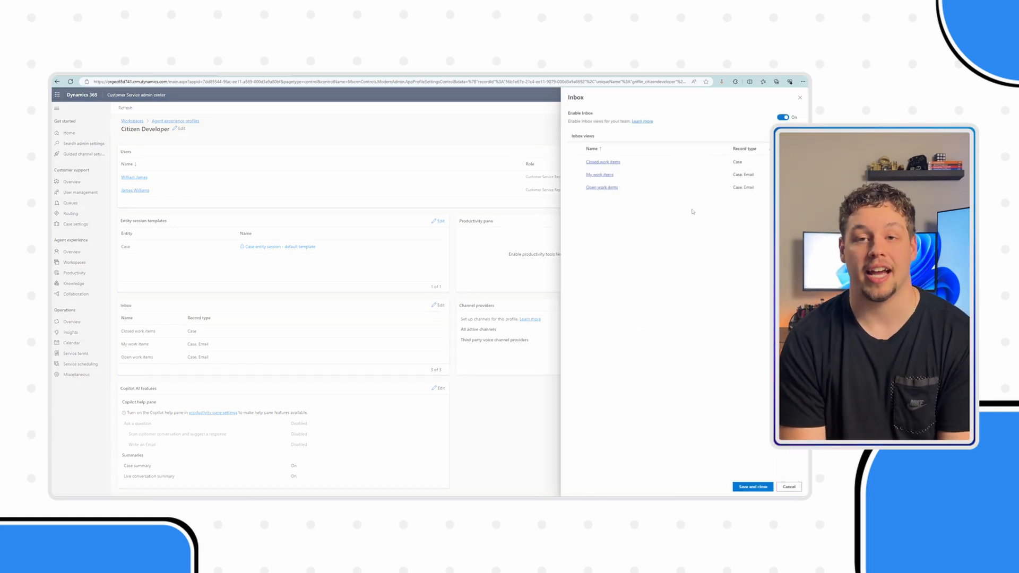
# Step: Save the inbox settings with Closed, My and Open work items views enabled
pyautogui.click(603, 162)
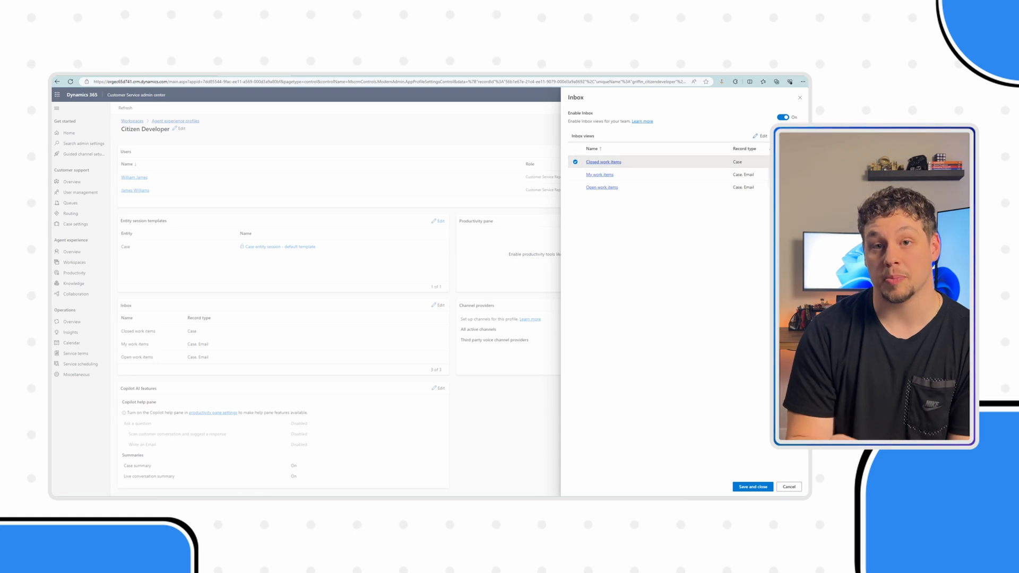
pyautogui.click(600, 174)
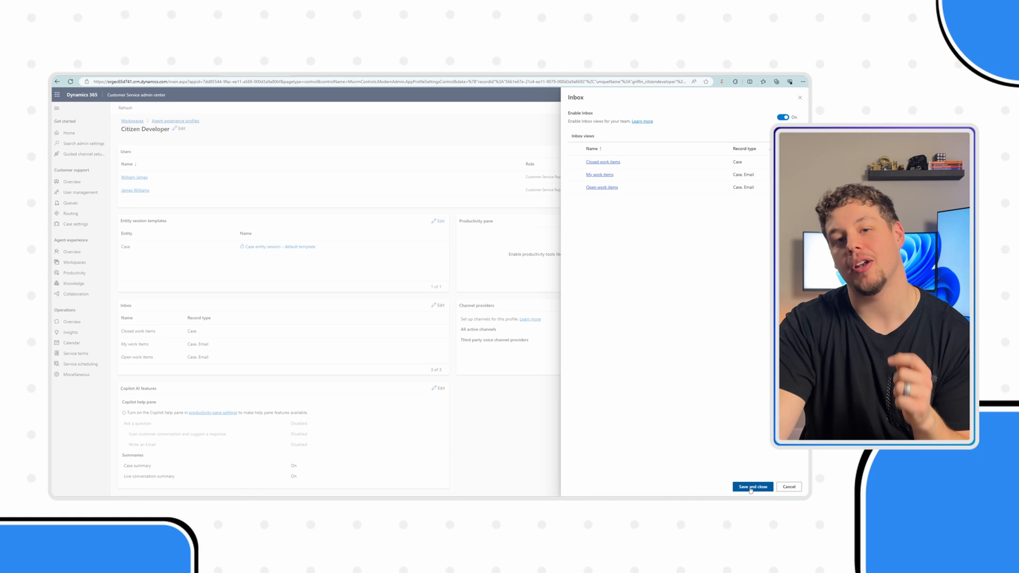
pyautogui.click(752, 487)
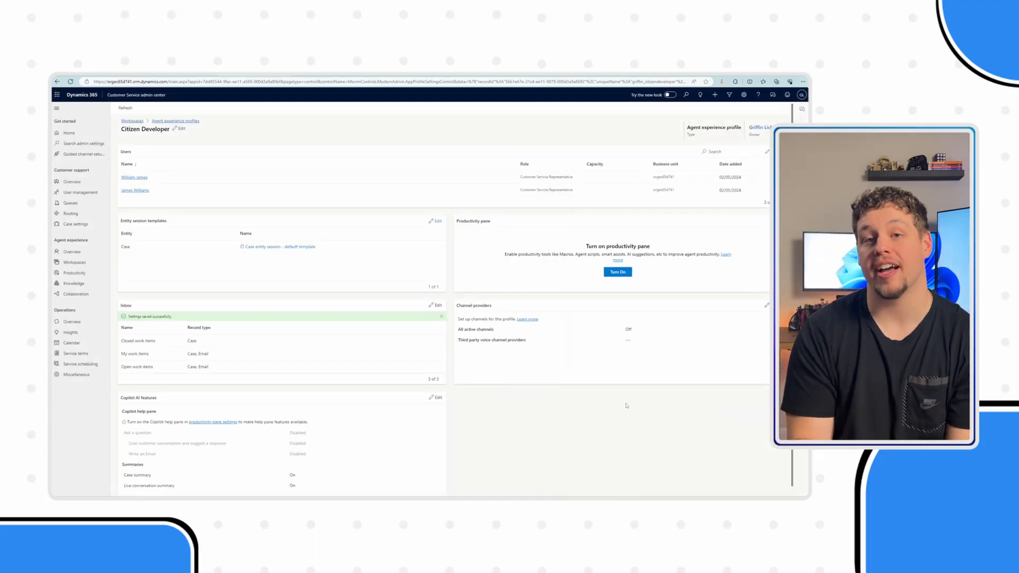
pyautogui.moveTo(455, 382)
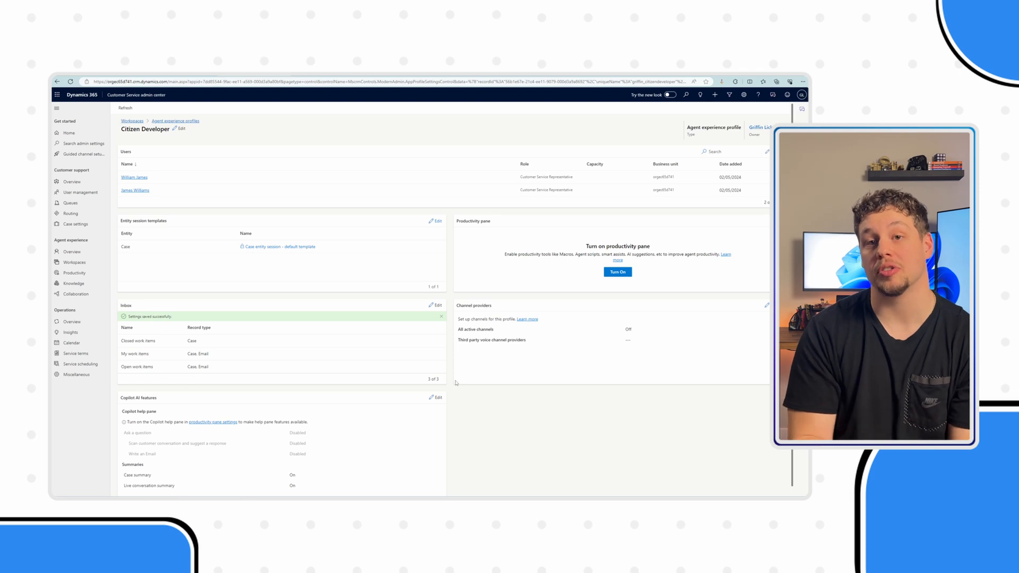
pyautogui.moveTo(609, 332)
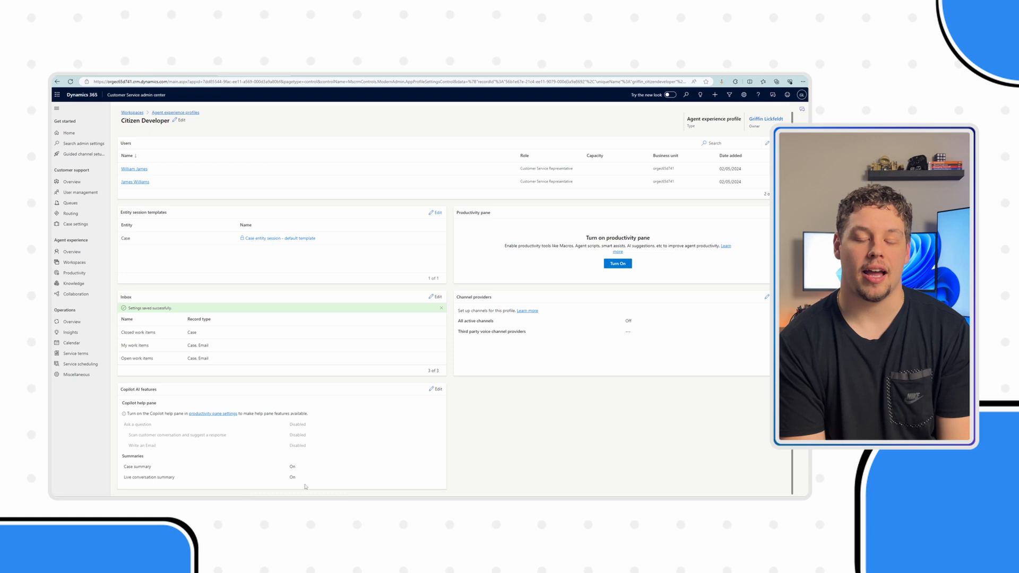
# Step: Save the profile's Copilot AI features keeping Case summary and Live conversation summary on
pyautogui.click(436, 388)
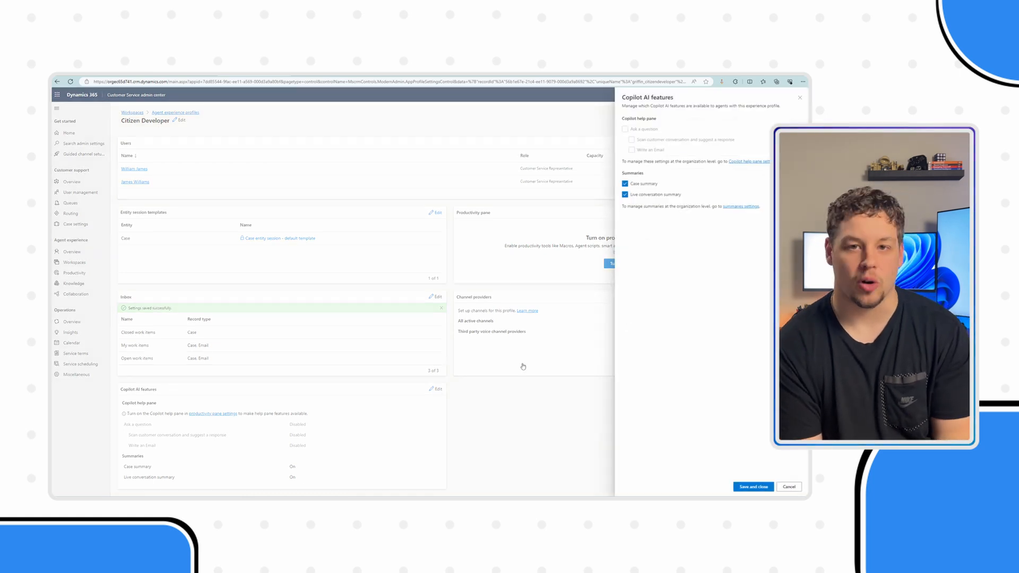
pyautogui.moveTo(648, 219)
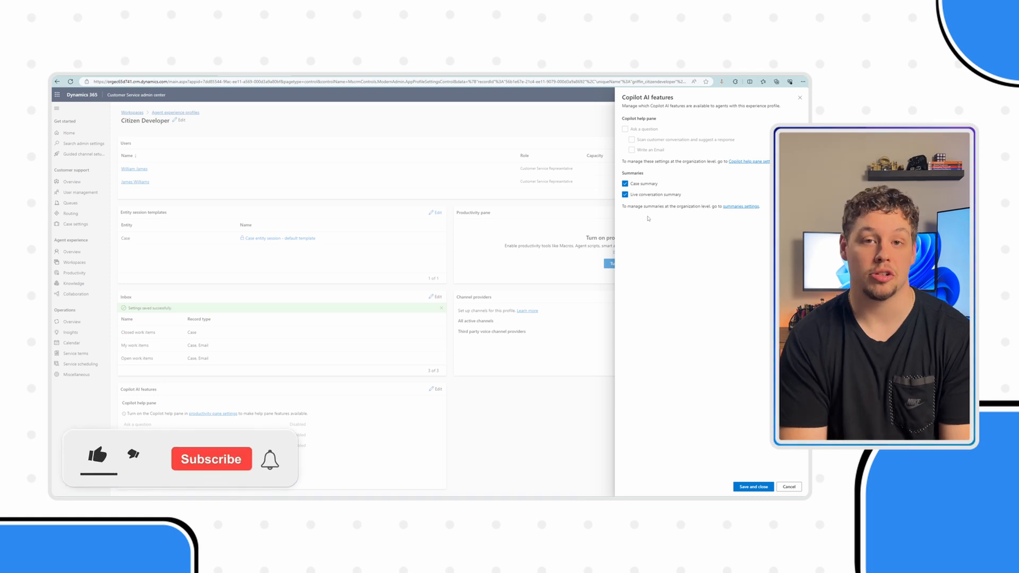
pyautogui.click(97, 459)
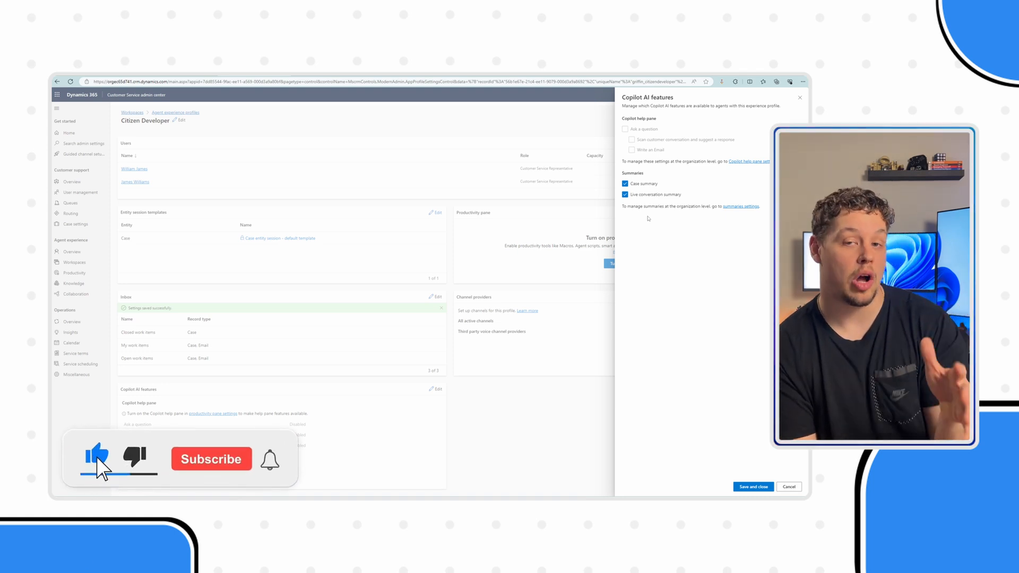
pyautogui.click(210, 459)
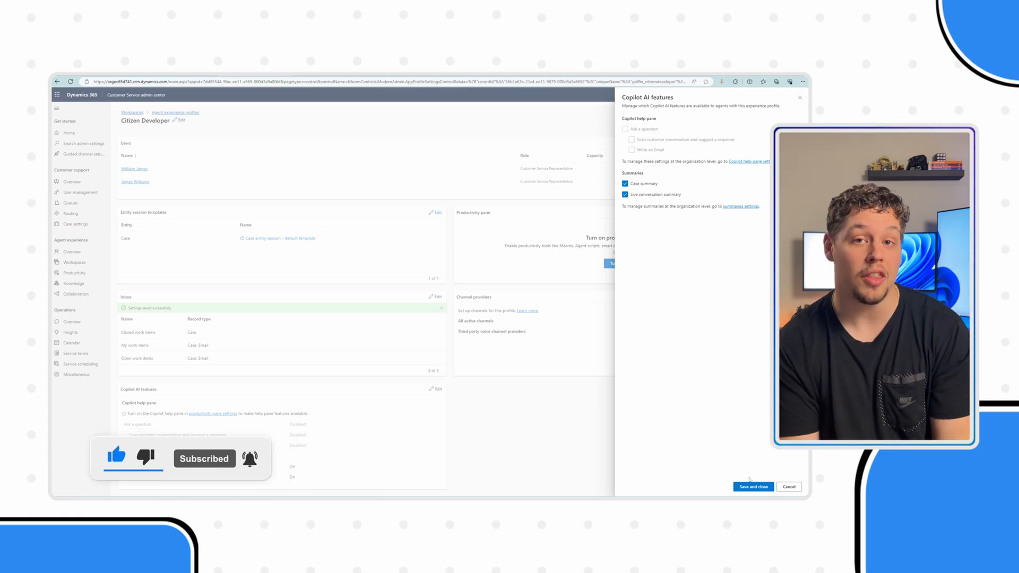
pyautogui.click(753, 486)
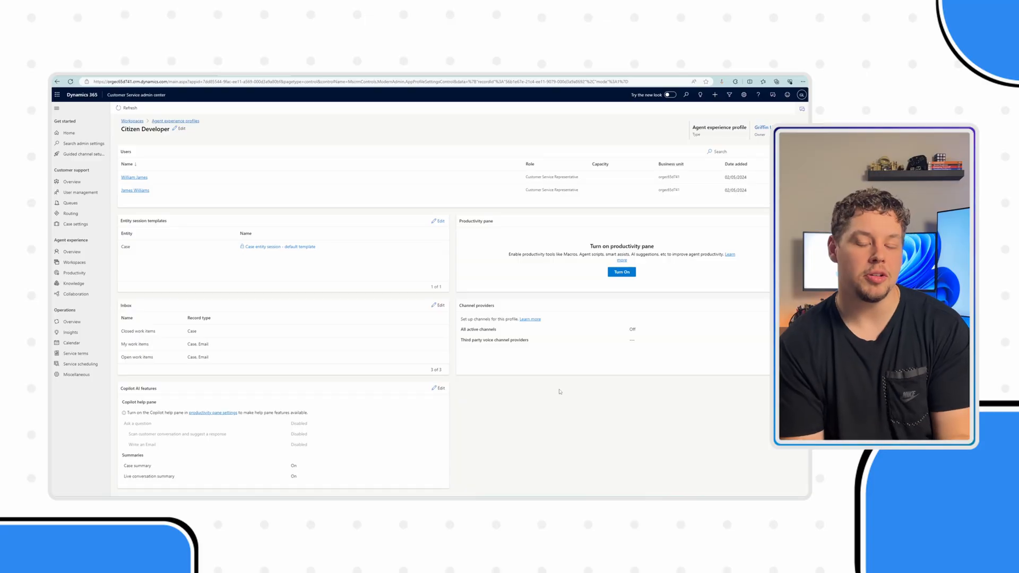
# Step: Switch on the productivity pane with Smart assist and Copilot for Citizen Developer and save
pyautogui.click(621, 272)
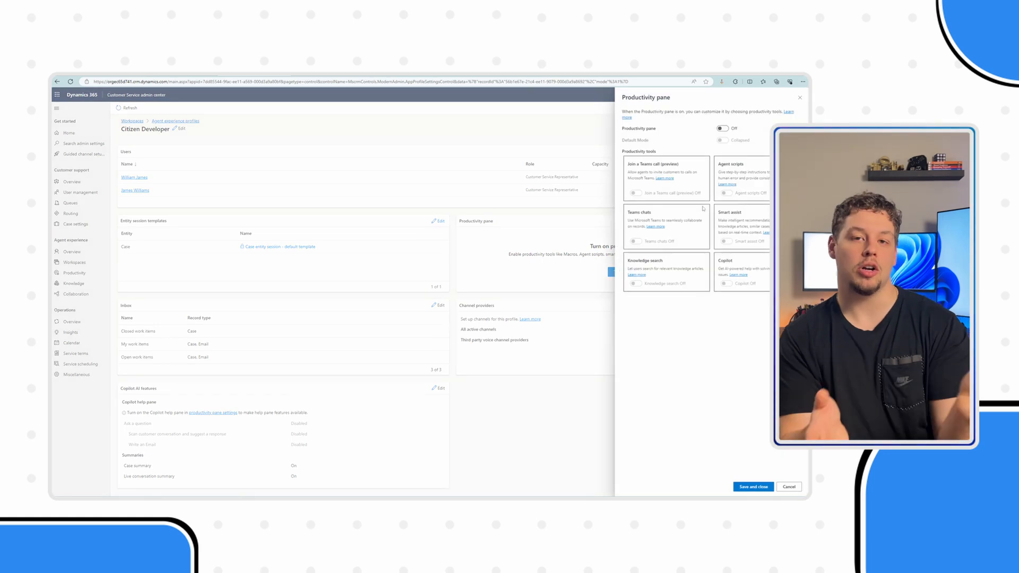
pyautogui.click(722, 129)
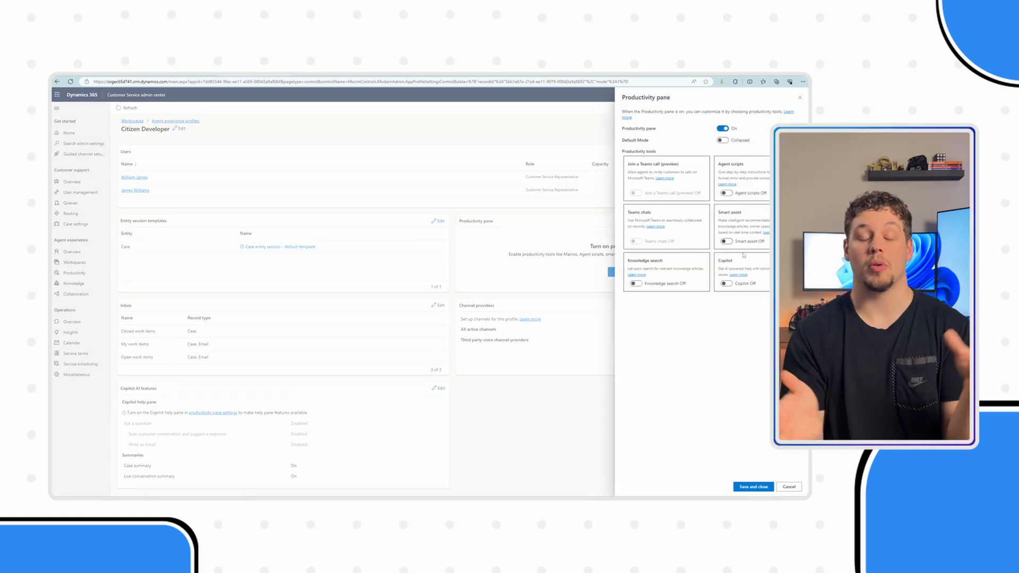
pyautogui.click(723, 241)
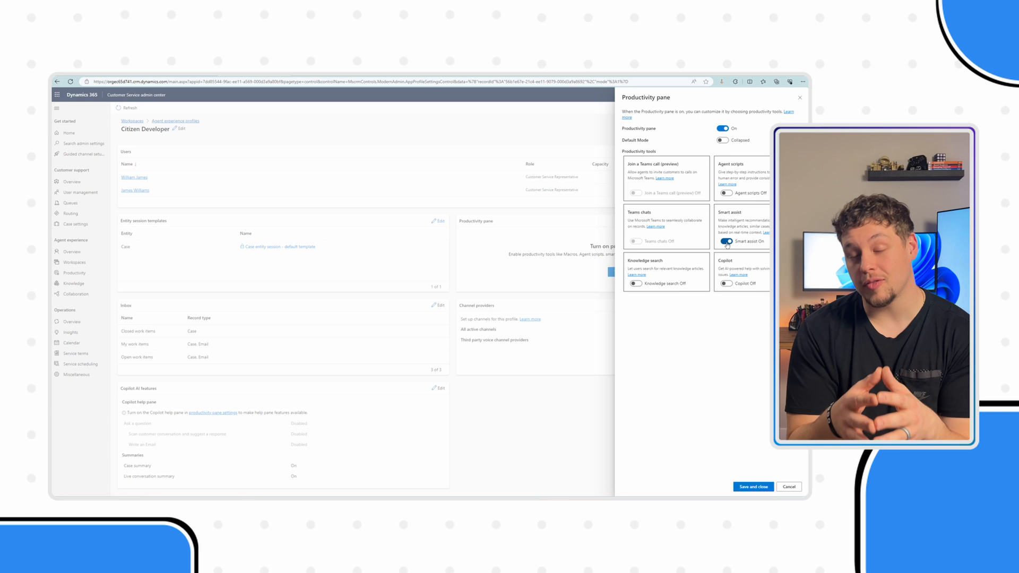
pyautogui.click(722, 283)
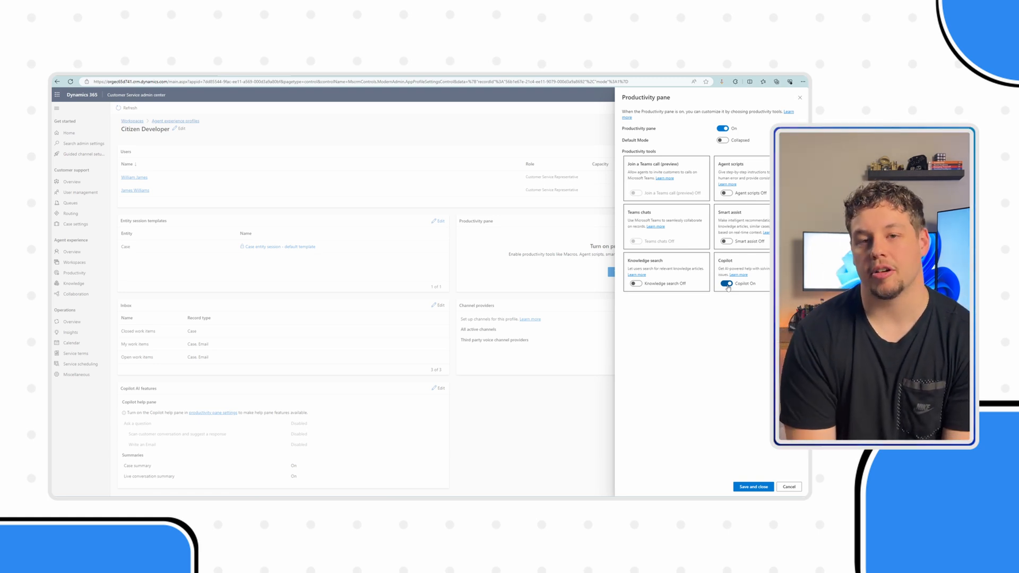
pyautogui.click(753, 487)
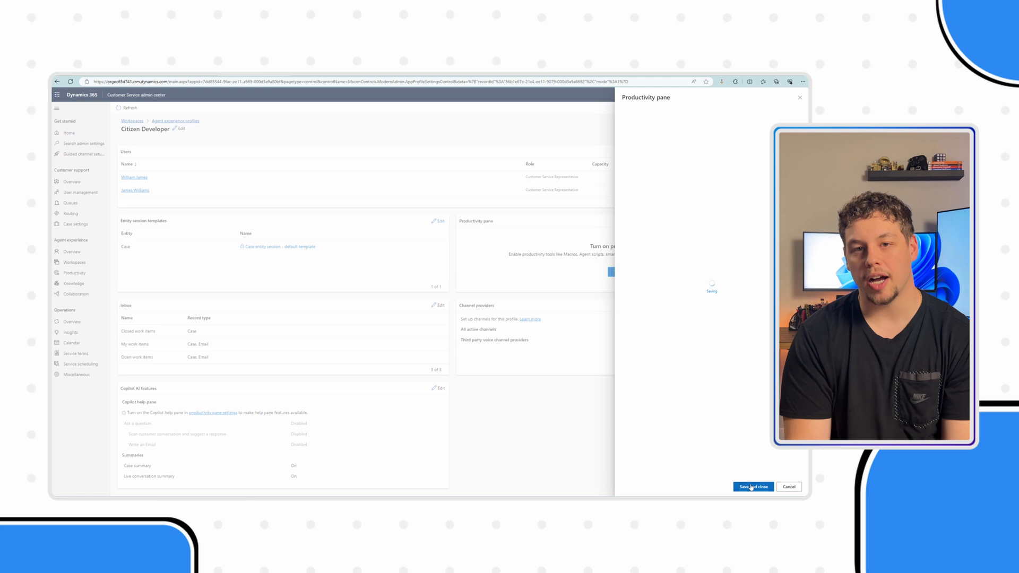
# Step: Review the profile's Productivity pane and Copilot AI features cards after saving
pyautogui.click(753, 487)
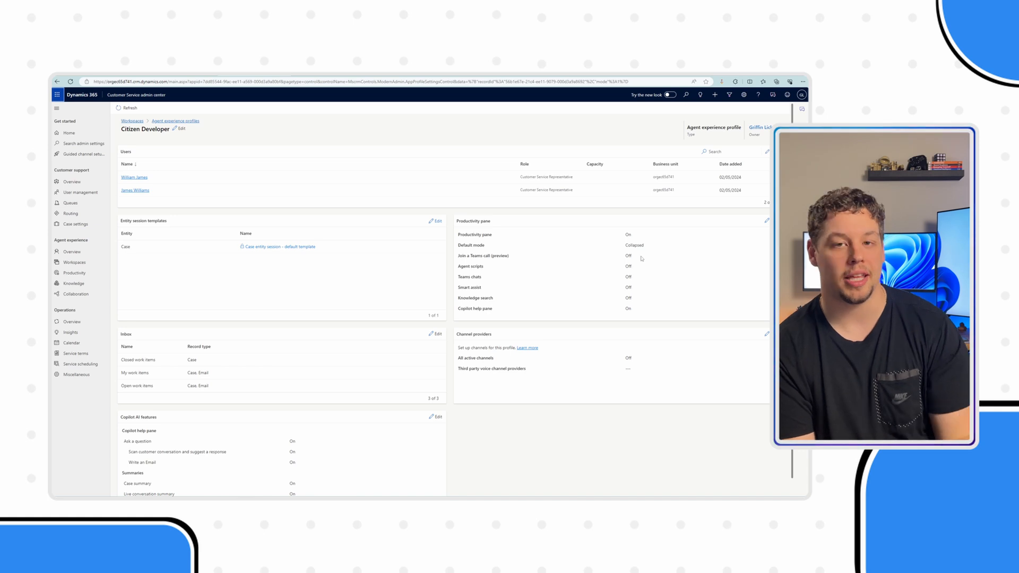
pyautogui.scroll(3)
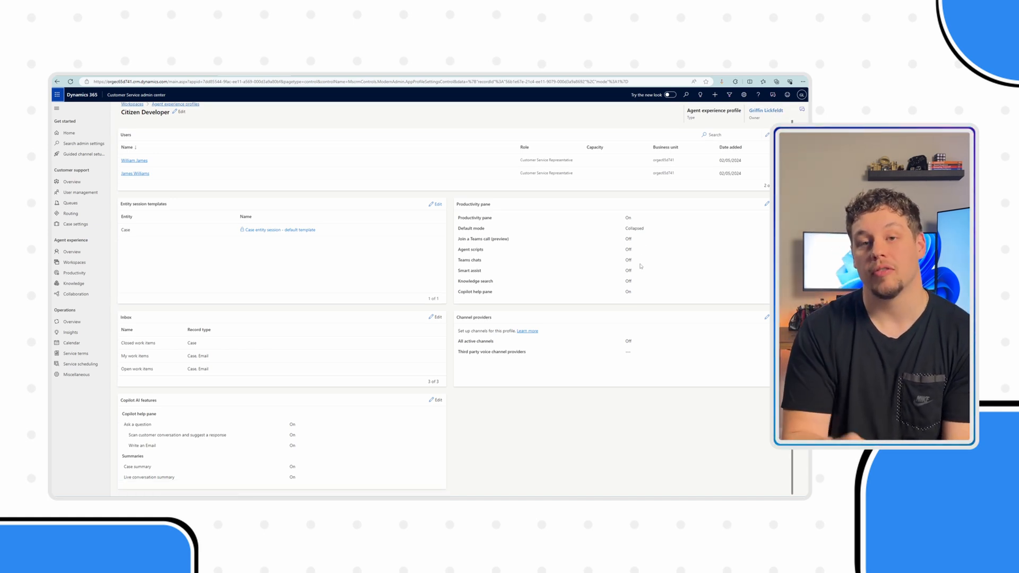